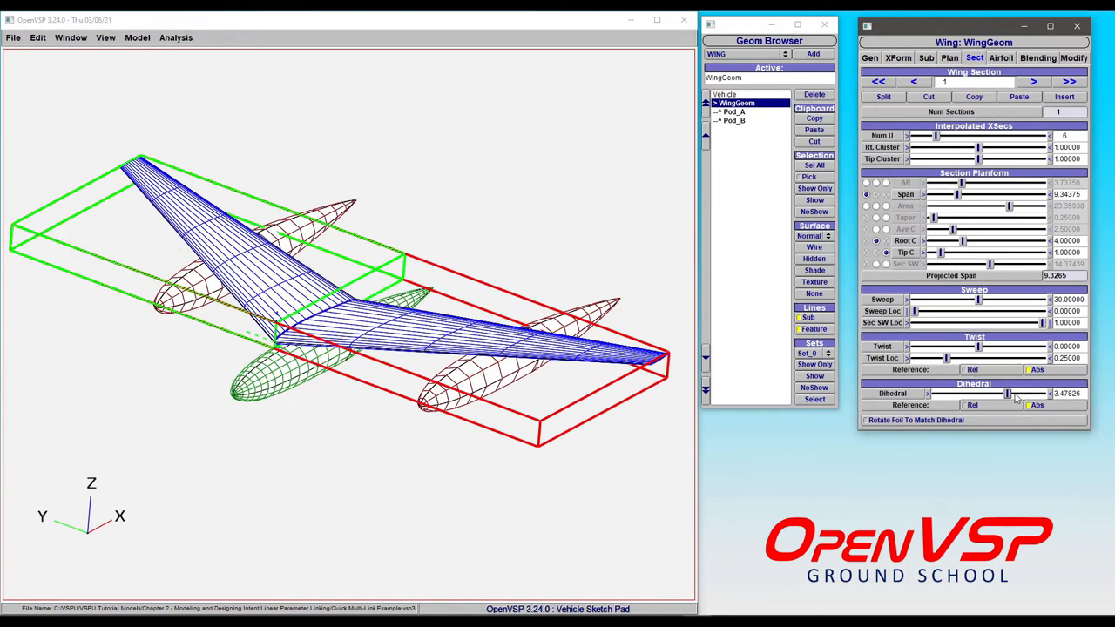
# Raise the wing dihedral to 5.0 and set the span to about 10.36
pyautogui.moveTo(1006, 394); pyautogui.dragTo(1000, 394)
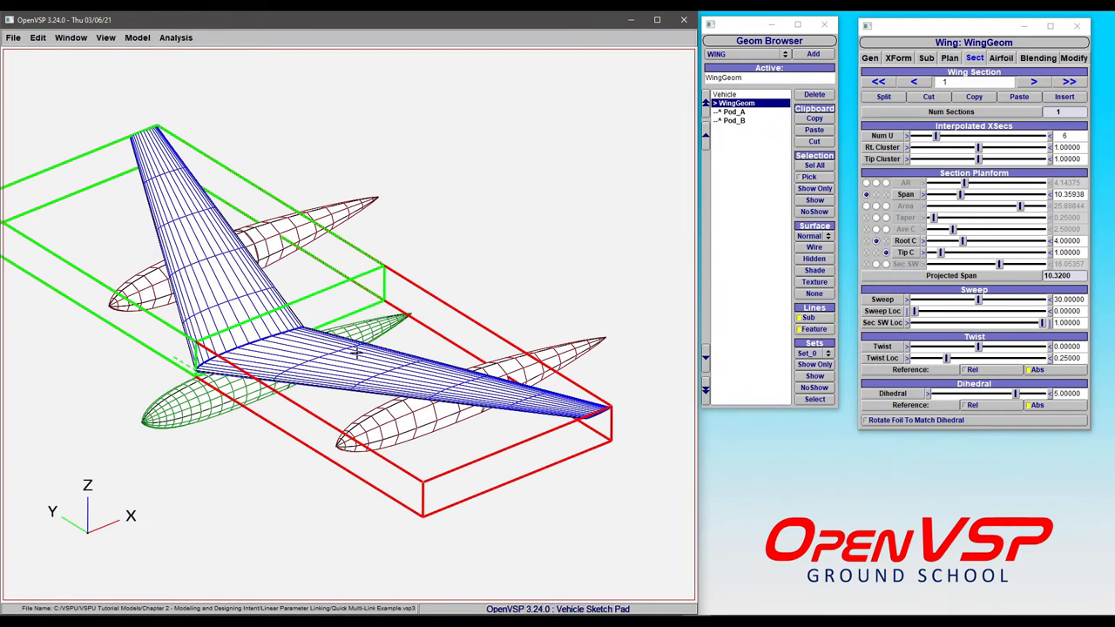
pyautogui.moveTo(684, 304)
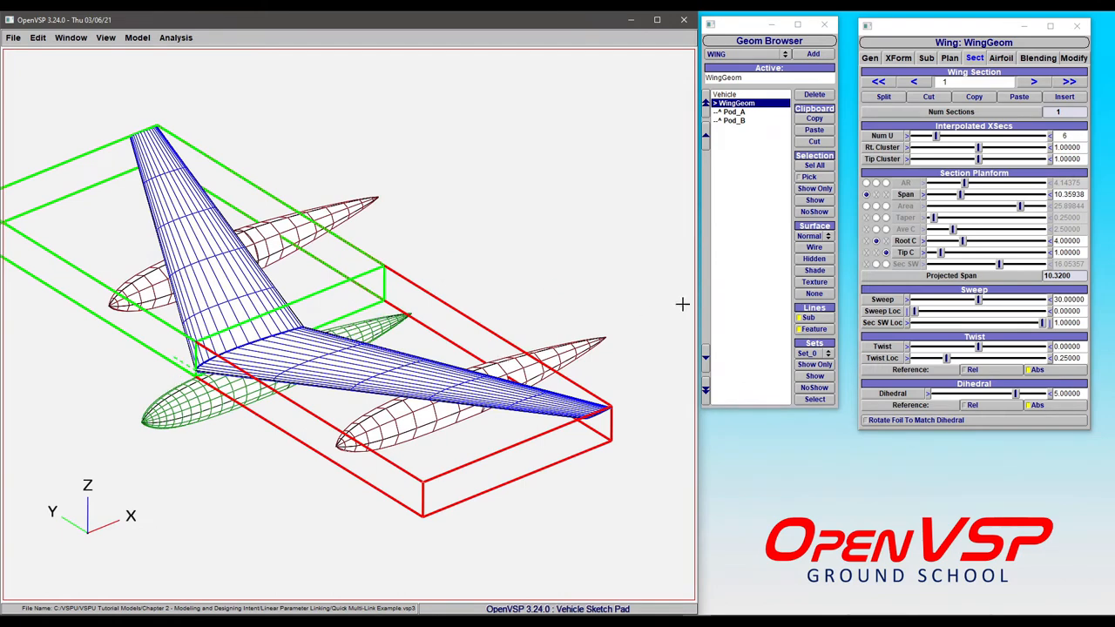
# In Parm Link, pair Pod_A Design Length with Pod_B in the Design group
pyautogui.click(734, 112)
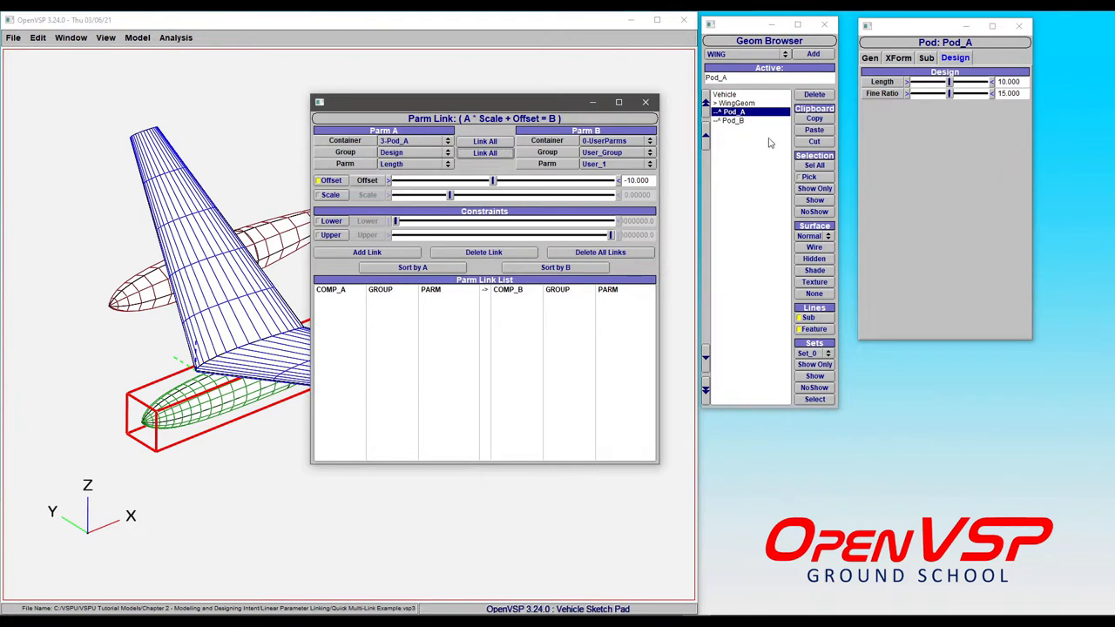
pyautogui.click(732, 120)
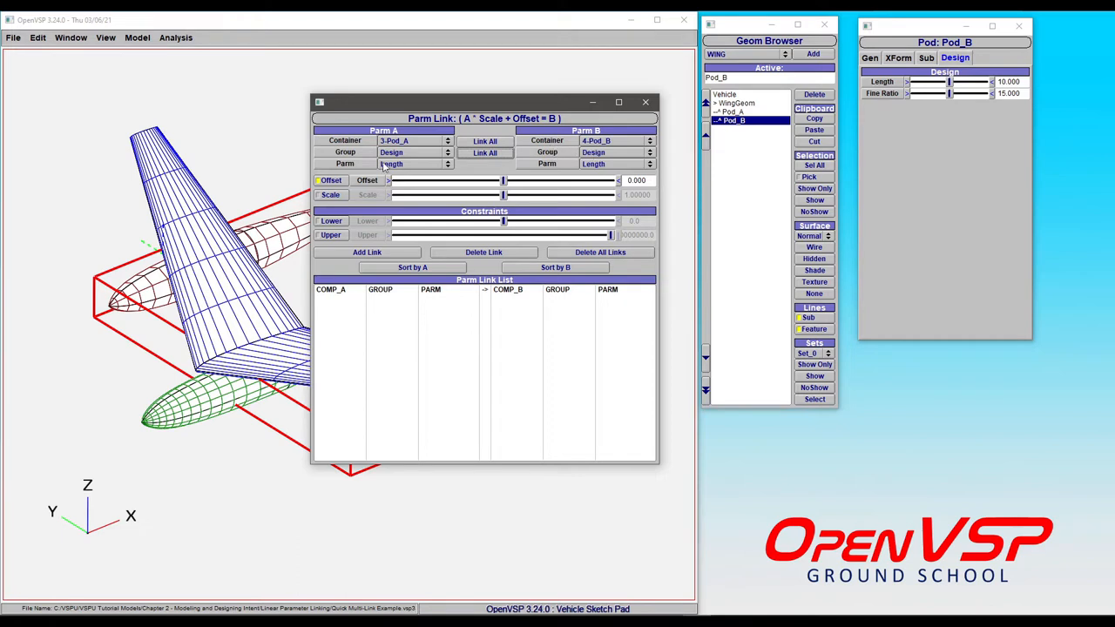
pyautogui.click(413, 152)
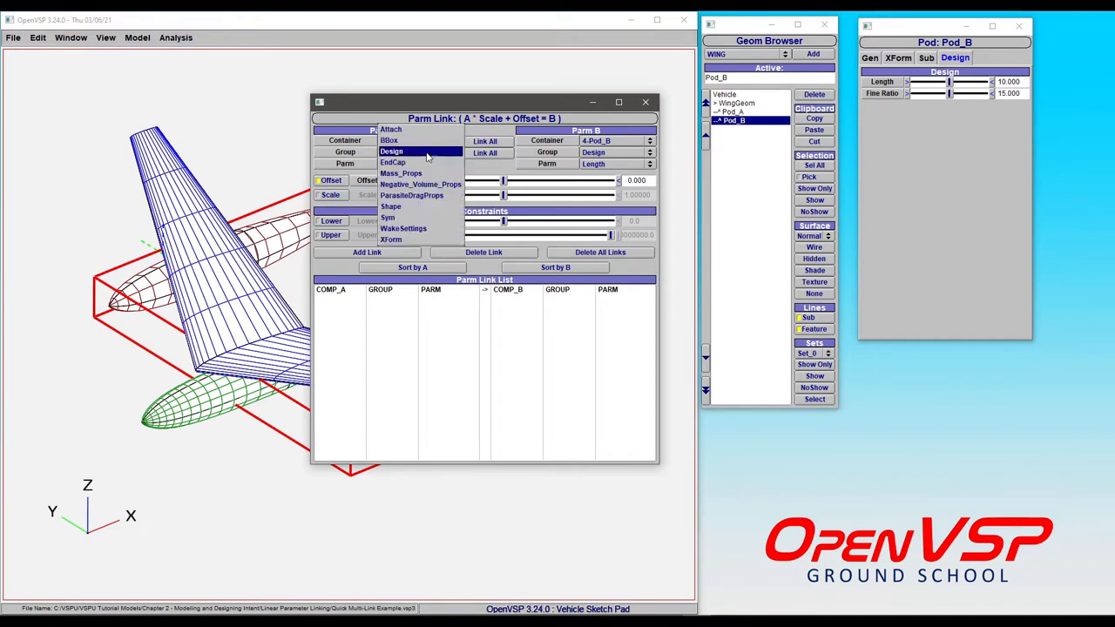
pyautogui.click(391, 151)
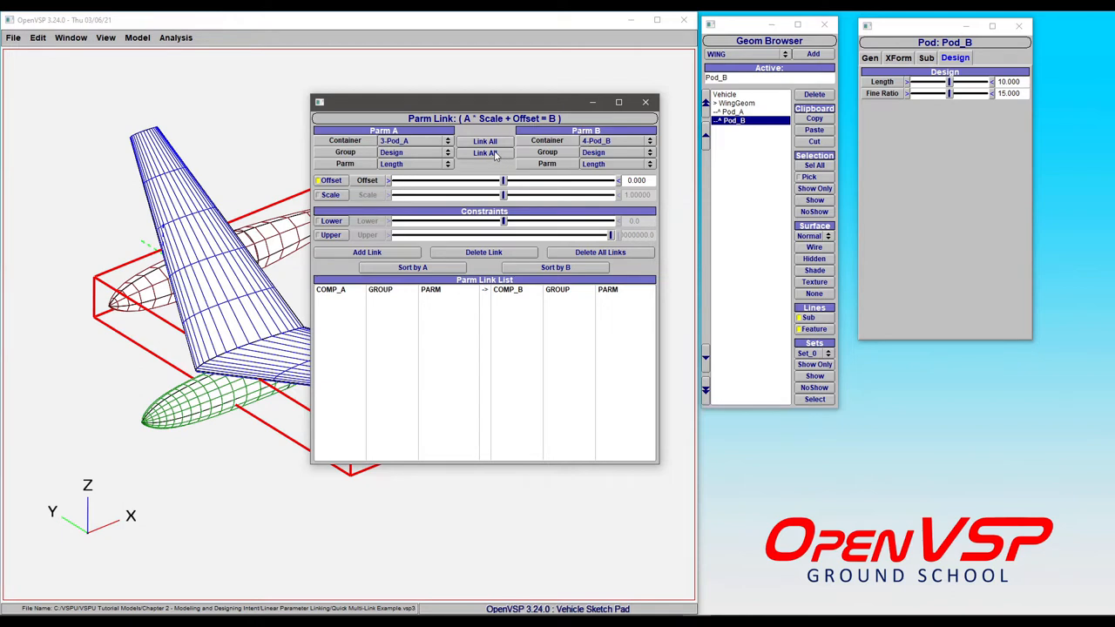
pyautogui.moveTo(484, 154)
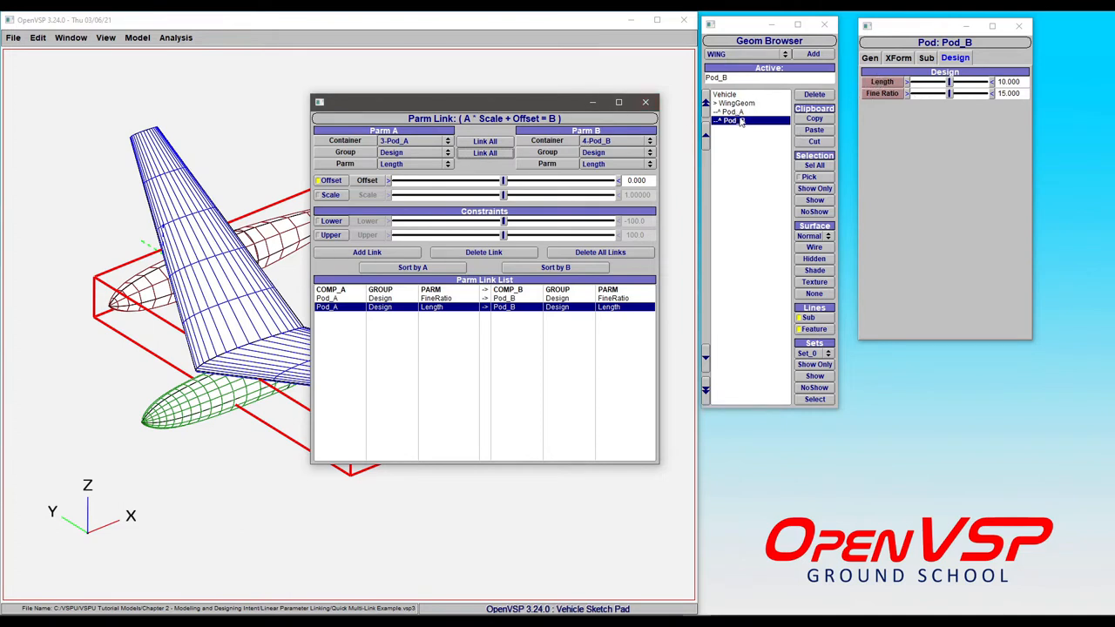
# Link all Pod_A parameters to Pod_B, then raise Pod_A's length to about 14.17
pyautogui.click(734, 111)
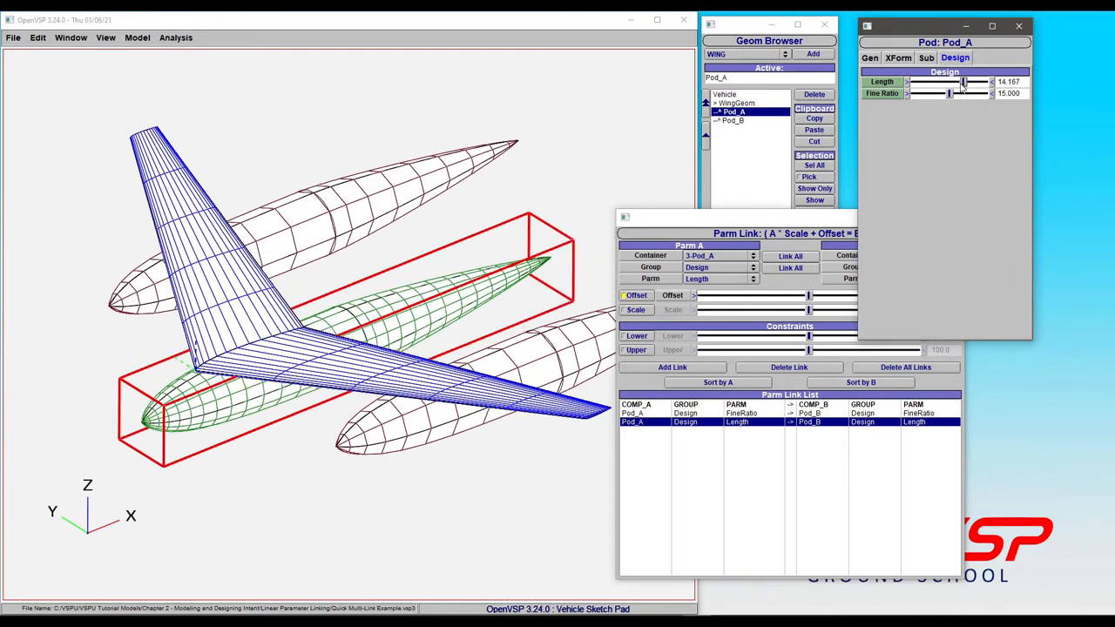
# Drag Pod_A's Length to about 10.33 and Fine Ratio to about 13.25
pyautogui.moveTo(949, 93); pyautogui.dragTo(980, 94)
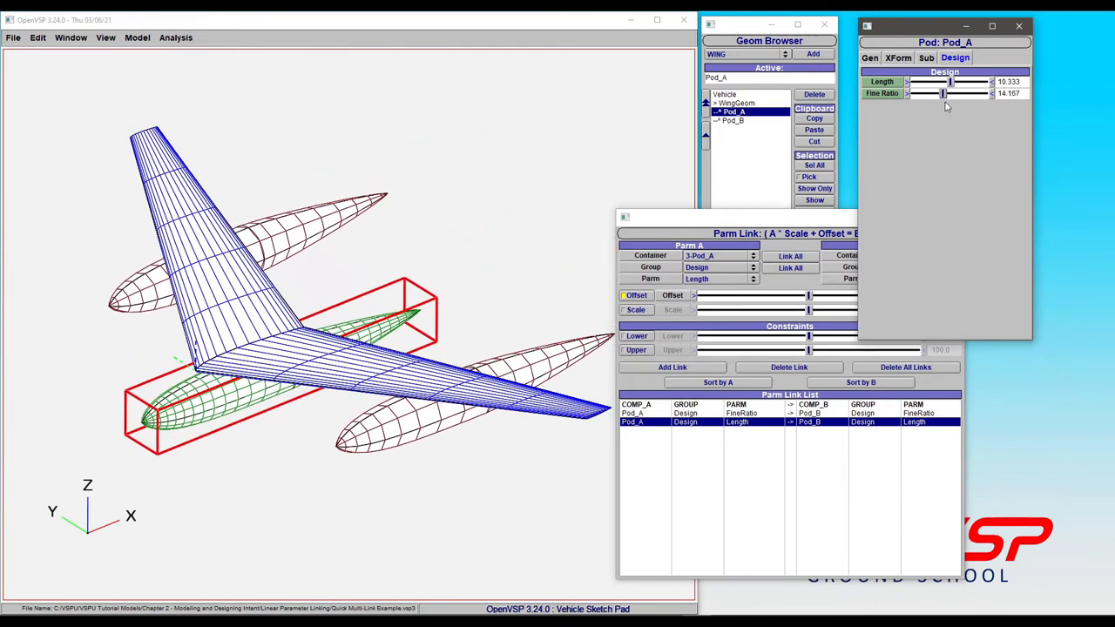
pyautogui.moveTo(943, 93); pyautogui.dragTo(936, 93)
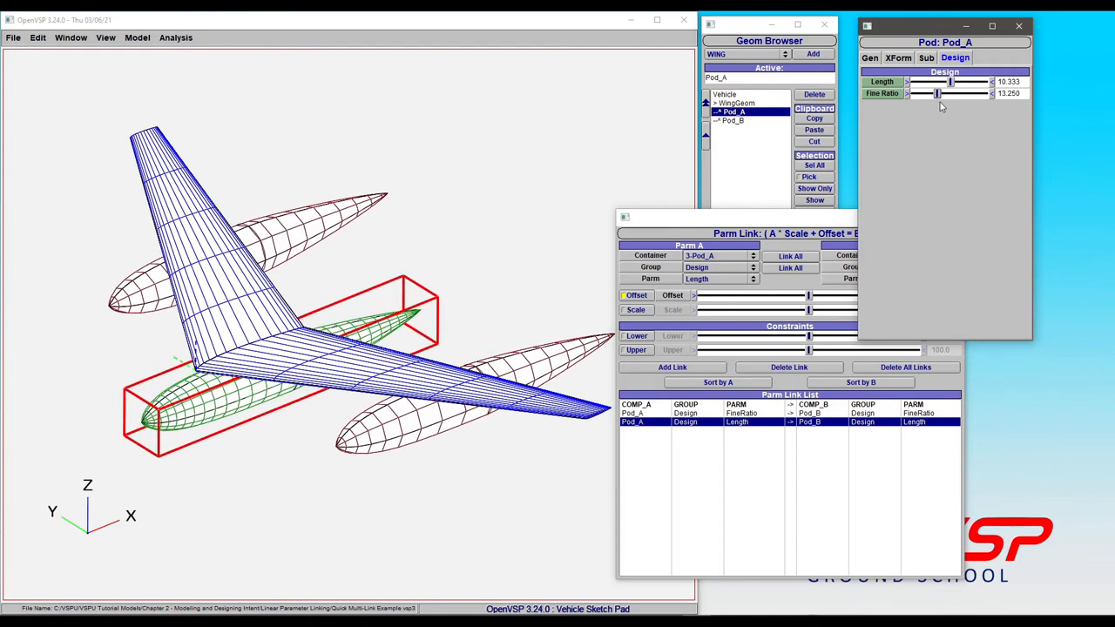